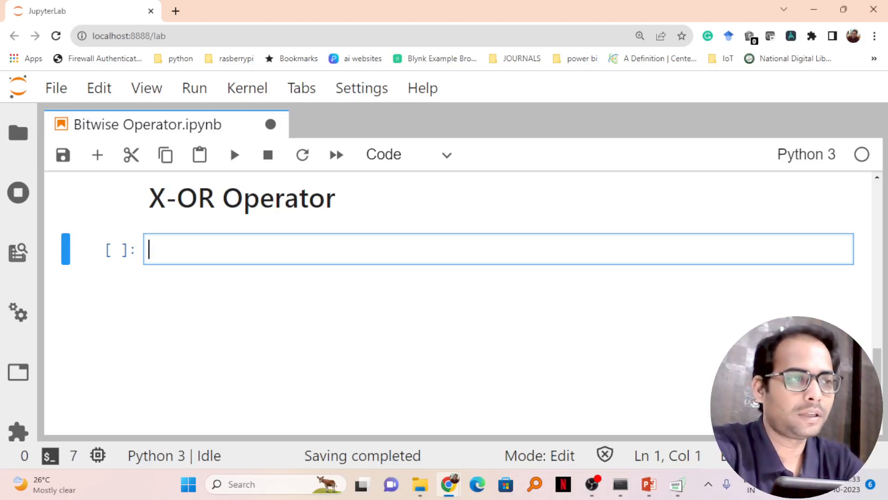
# Step: Write a=5, b=3 and print(a^b), then run the cell to output 6
pyautogui.write('a=')
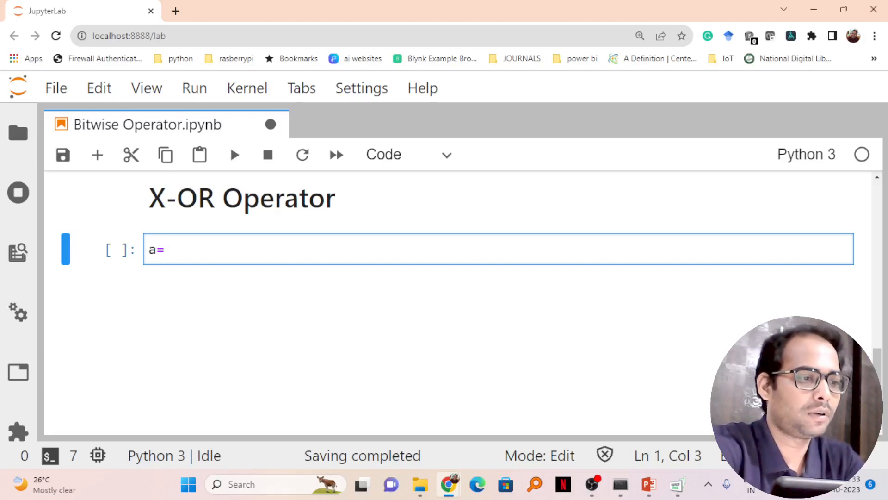
pyautogui.write('5')
pyautogui.write('p')
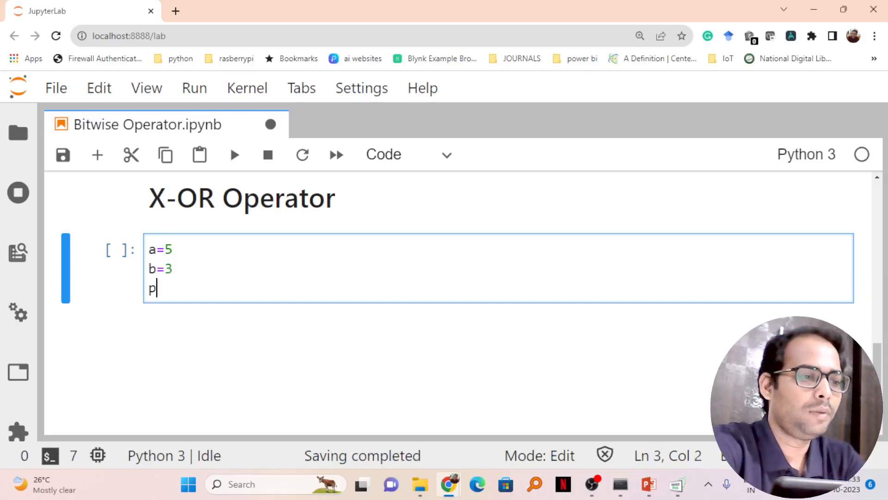
pyautogui.write('rint()')
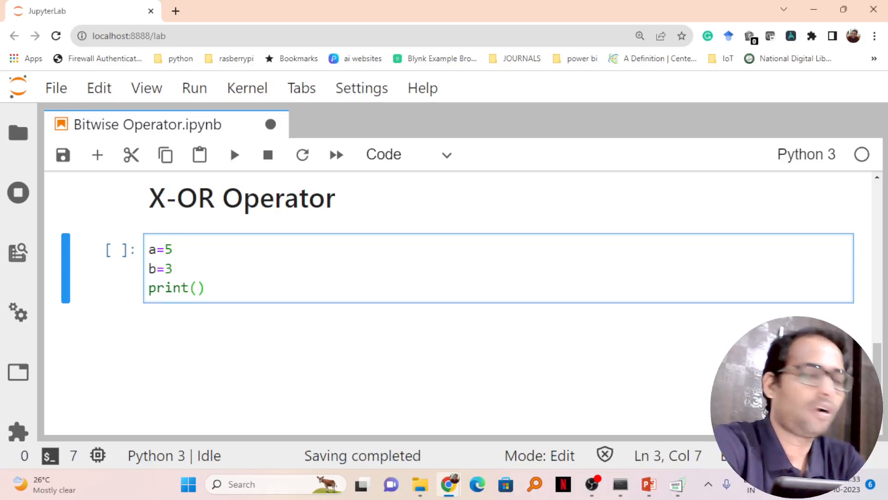
pyautogui.write('a')
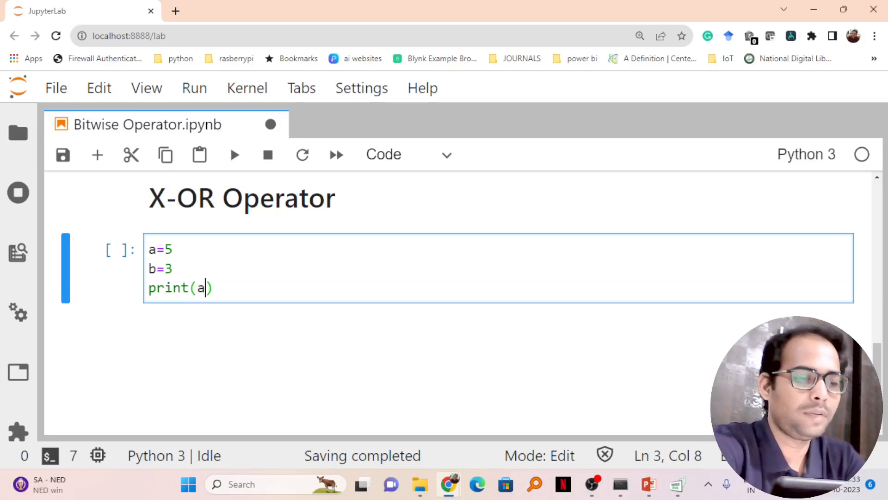
pyautogui.write('^b')
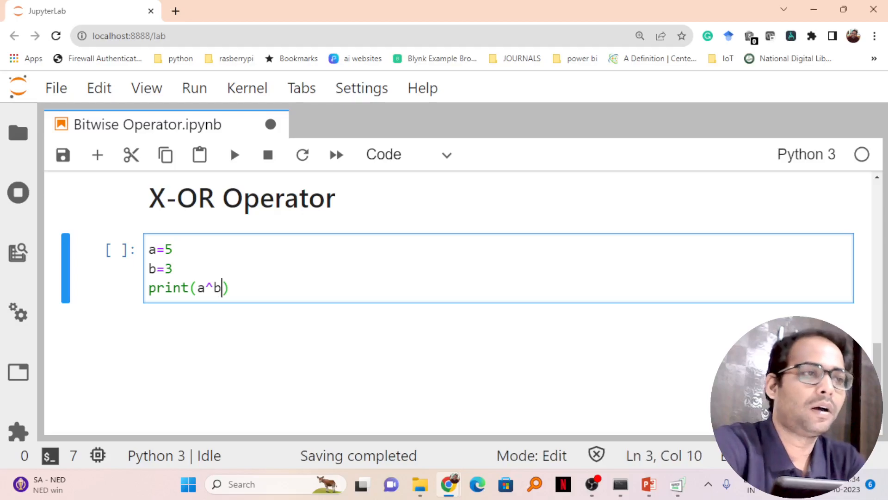
pyautogui.press('shift+enter')
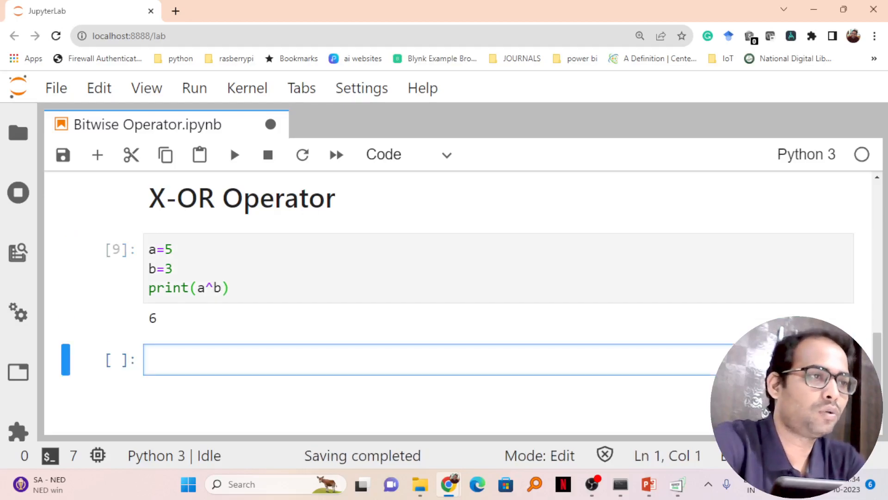
pyautogui.moveTo(331, 424)
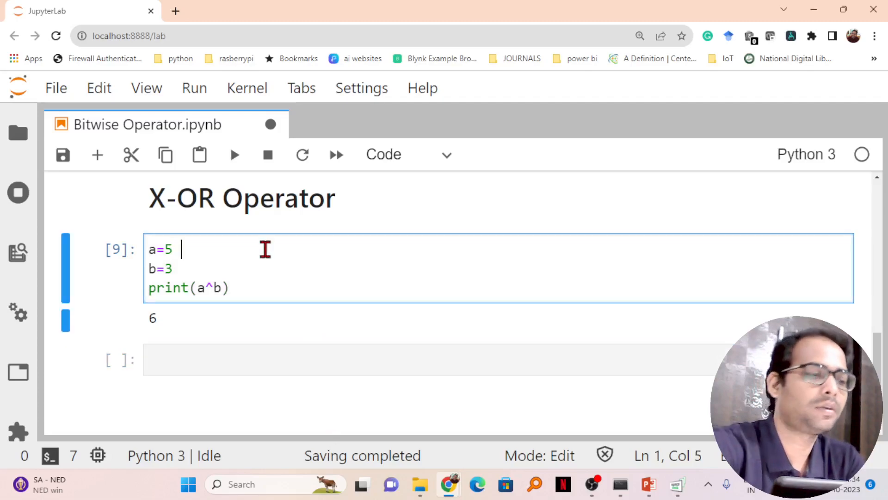
# Step: Add binary comments 101, 011 and XOR 110 to the cell, then start a new cell with x= 12
pyautogui.write('## Bi')
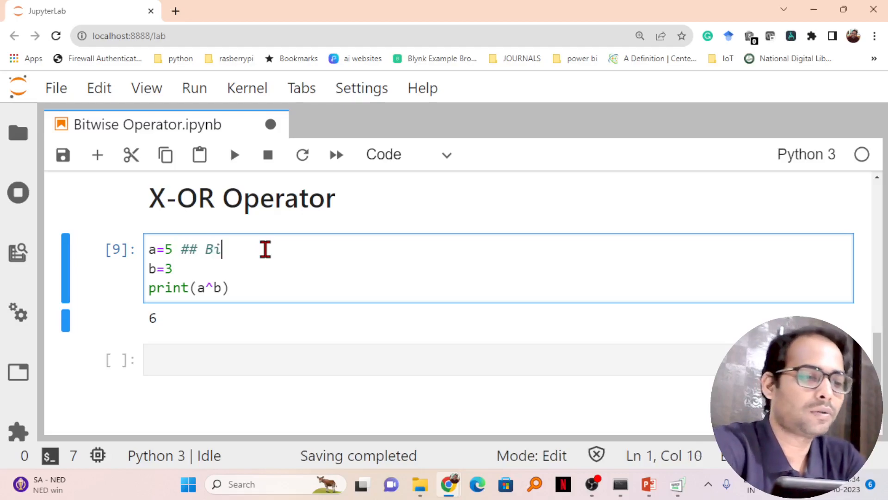
pyautogui.write('nary - 10')
pyautogui.write('##     X-or-')
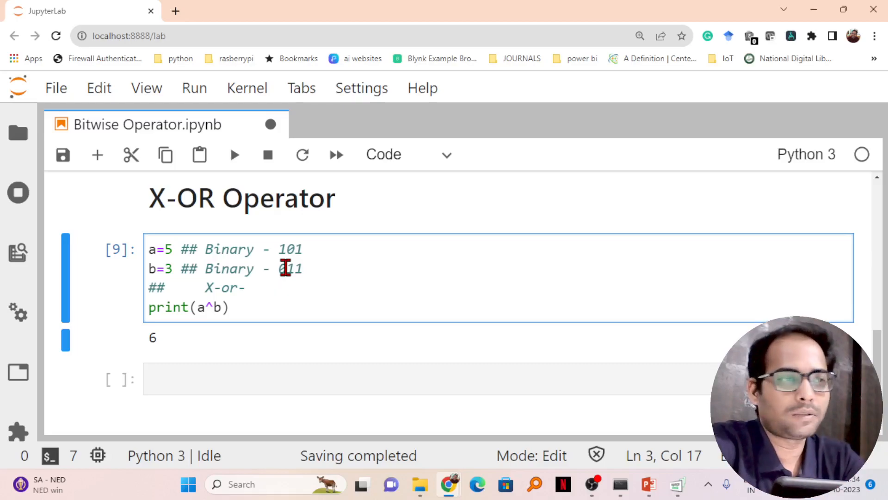
pyautogui.write('110')
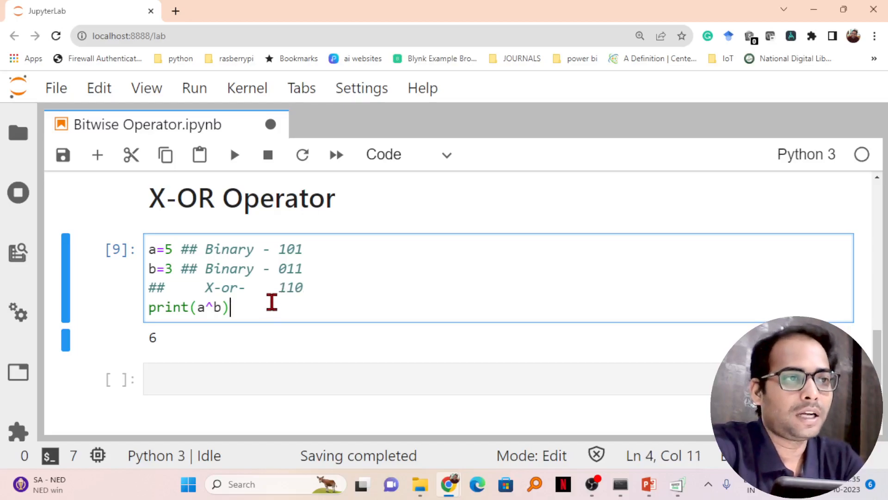
pyautogui.write('x= 12  ## Binary 1100')
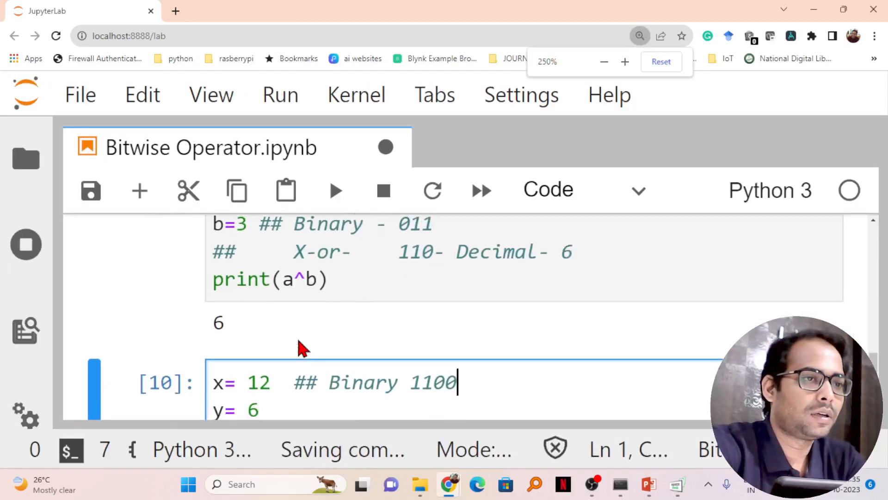
# Step: Comment 6 as binary 0110 and the result as '## X-or ----- 1010 - Decimal- 10'
pyautogui.write('##')
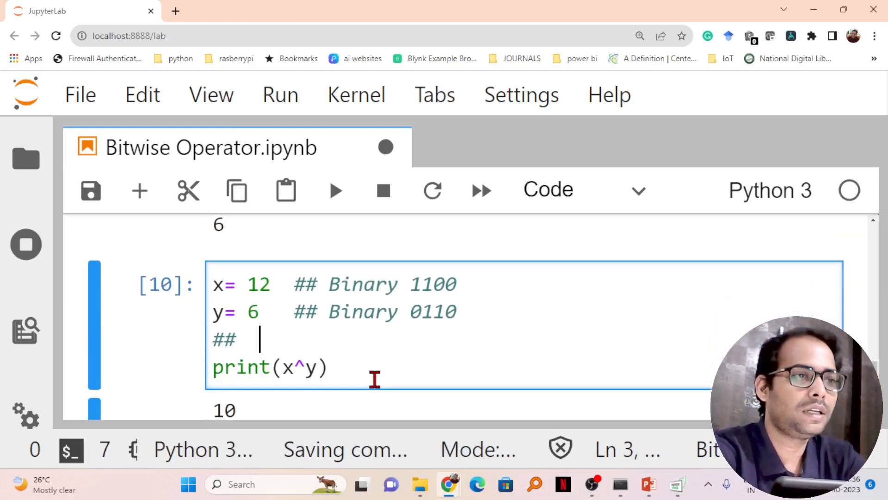
pyautogui.write('X-or -----')
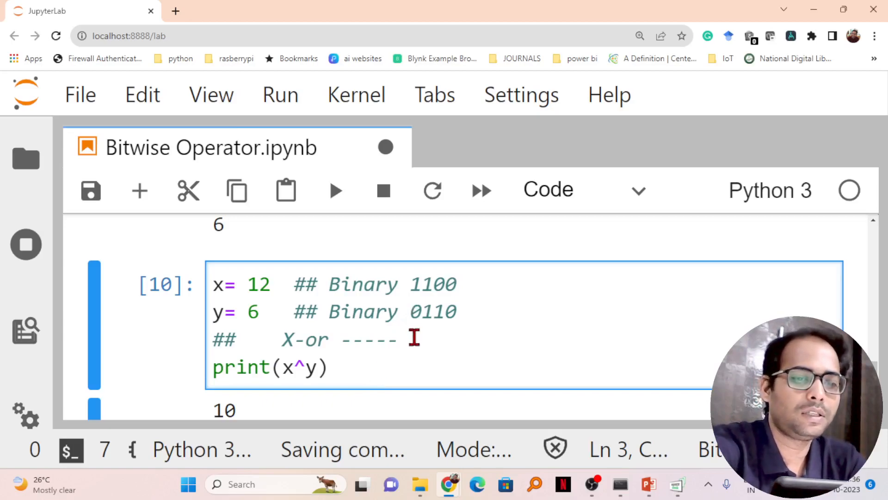
pyautogui.write('1010 - Decimal- 10')
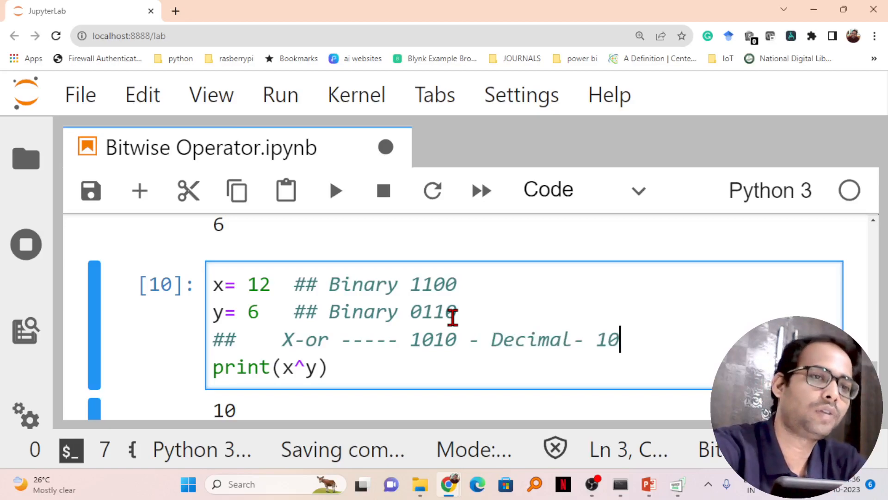